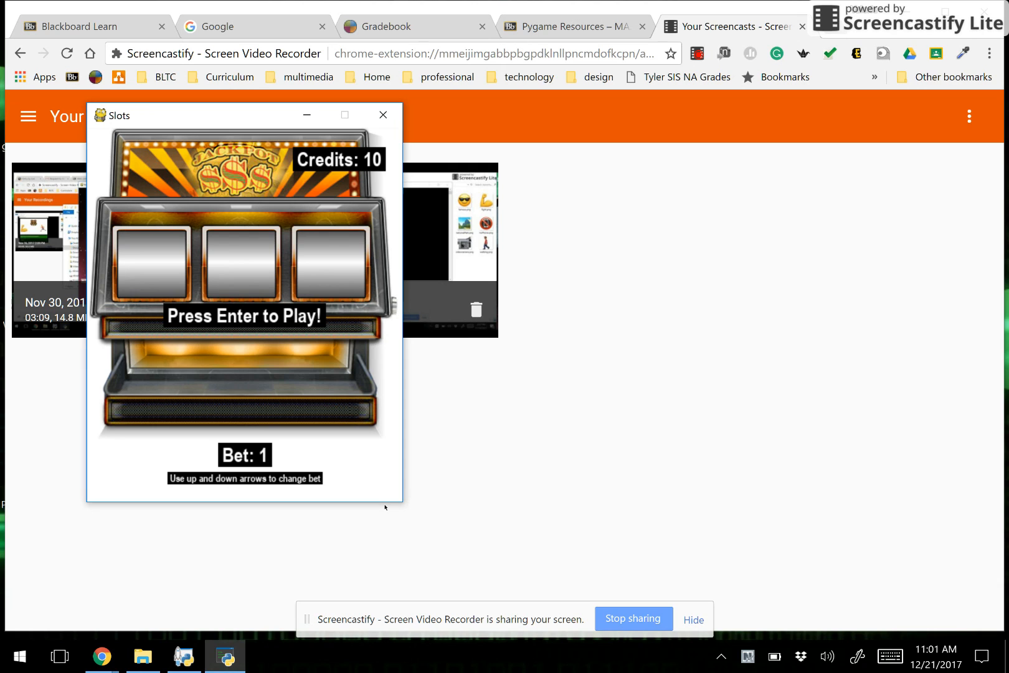
Step: Nudge the bet up and back to 1, then raise it to 8 and beyond
key("up")
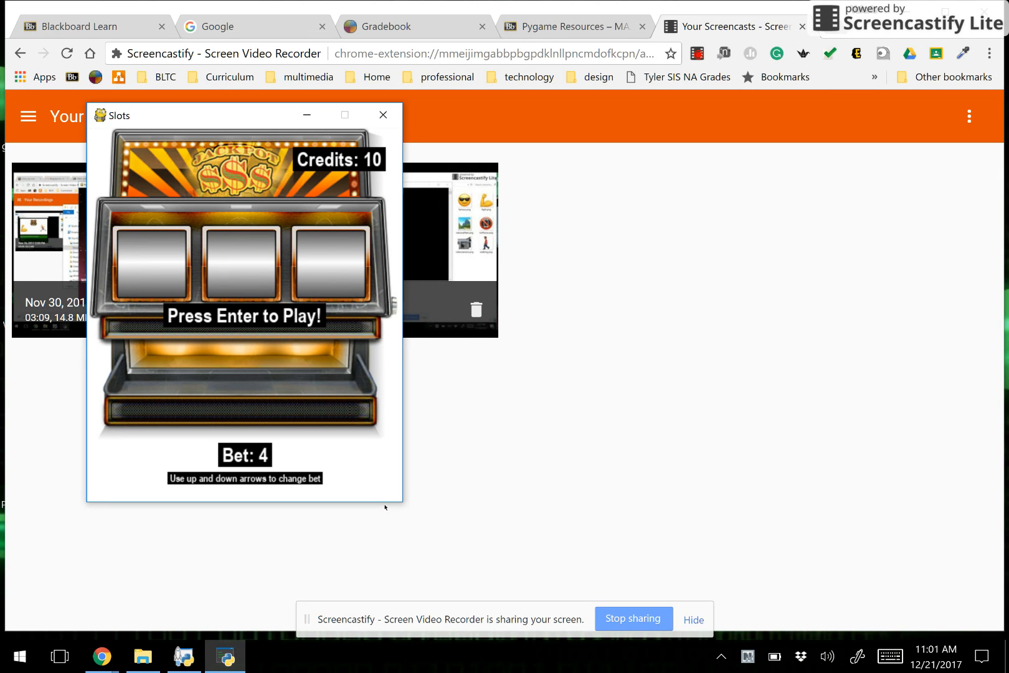
key("down")
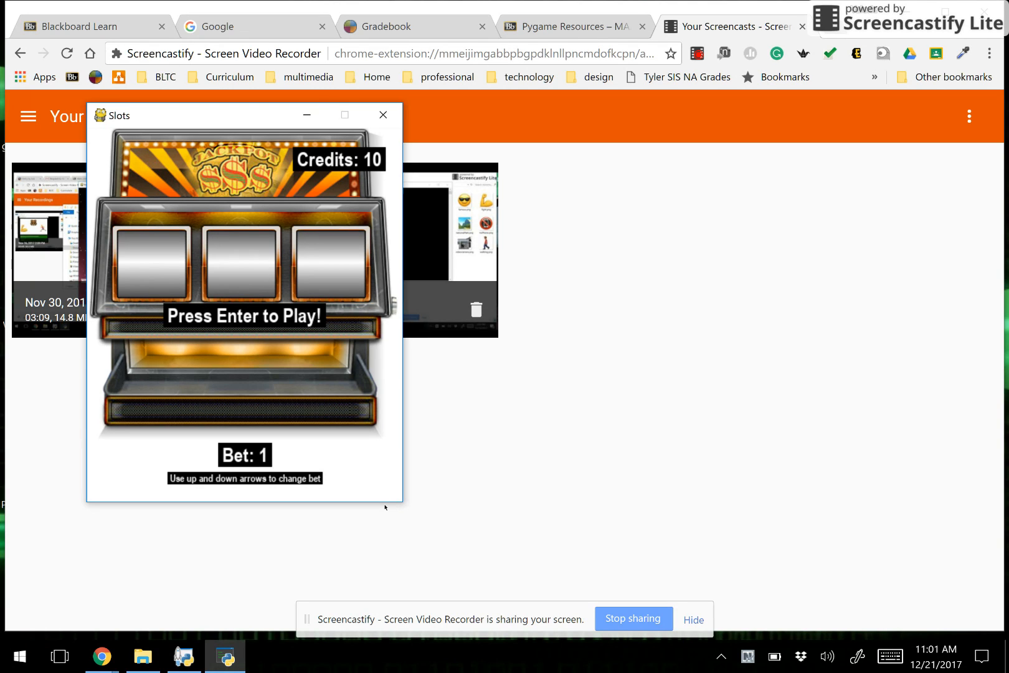
key("up")
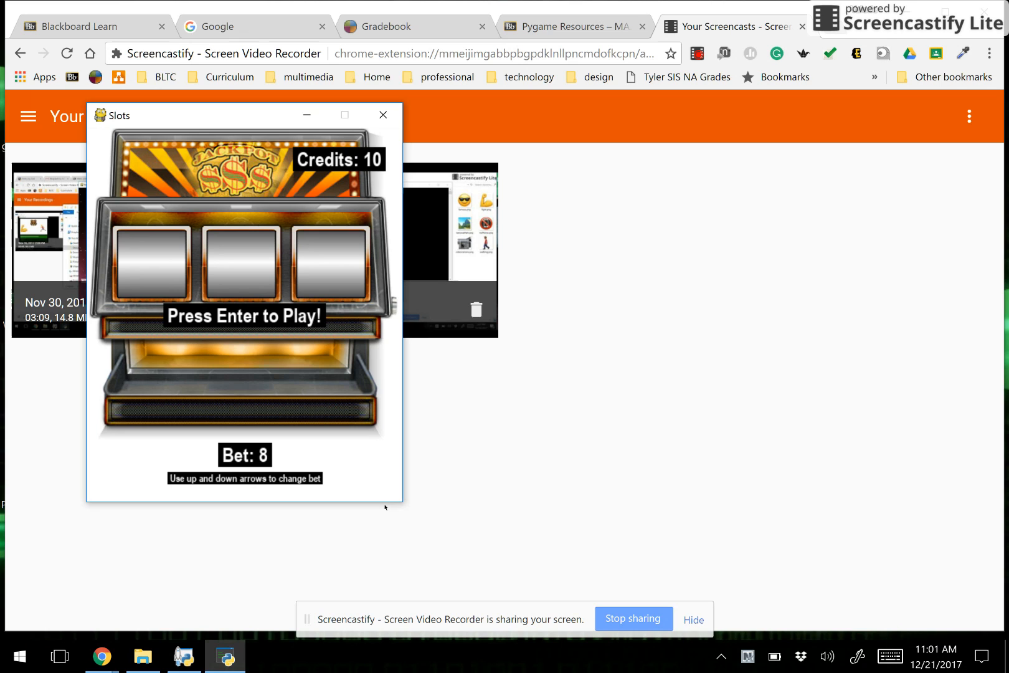
key("up")
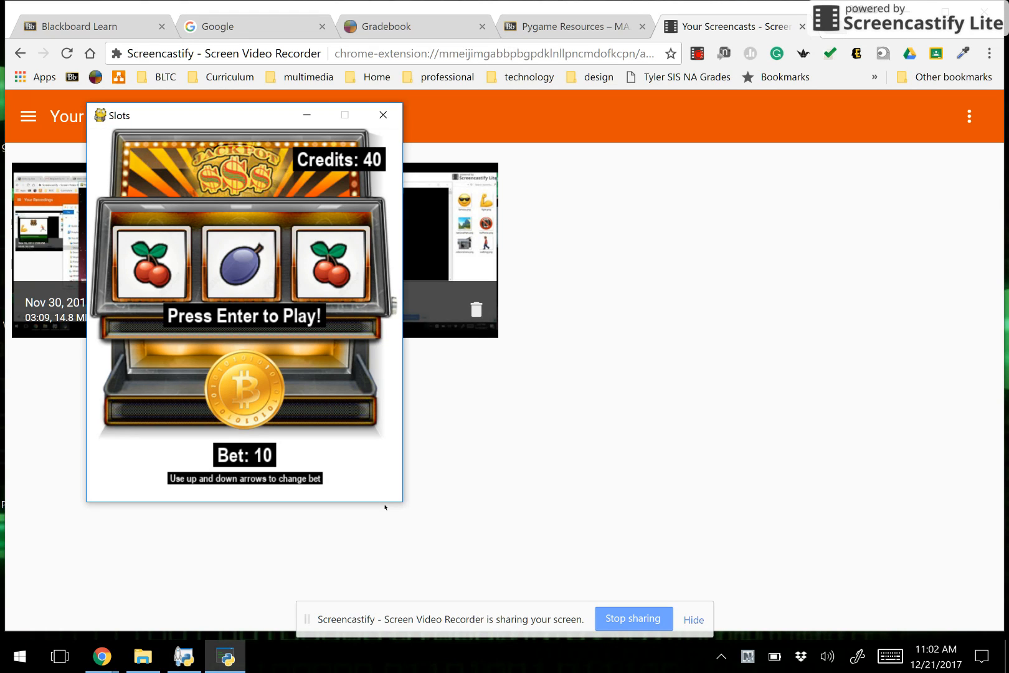
mouse_move(244, 458)
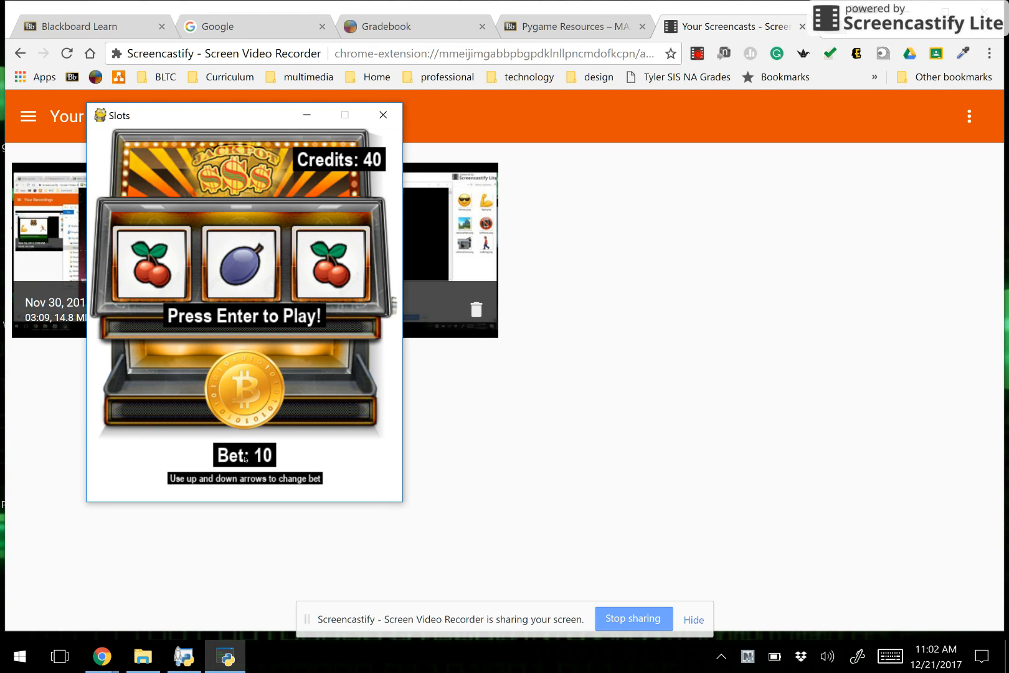
Step: Raise the bet and spin repeatedly, reaching 115 credits, then spin all remaining credits
key("up")
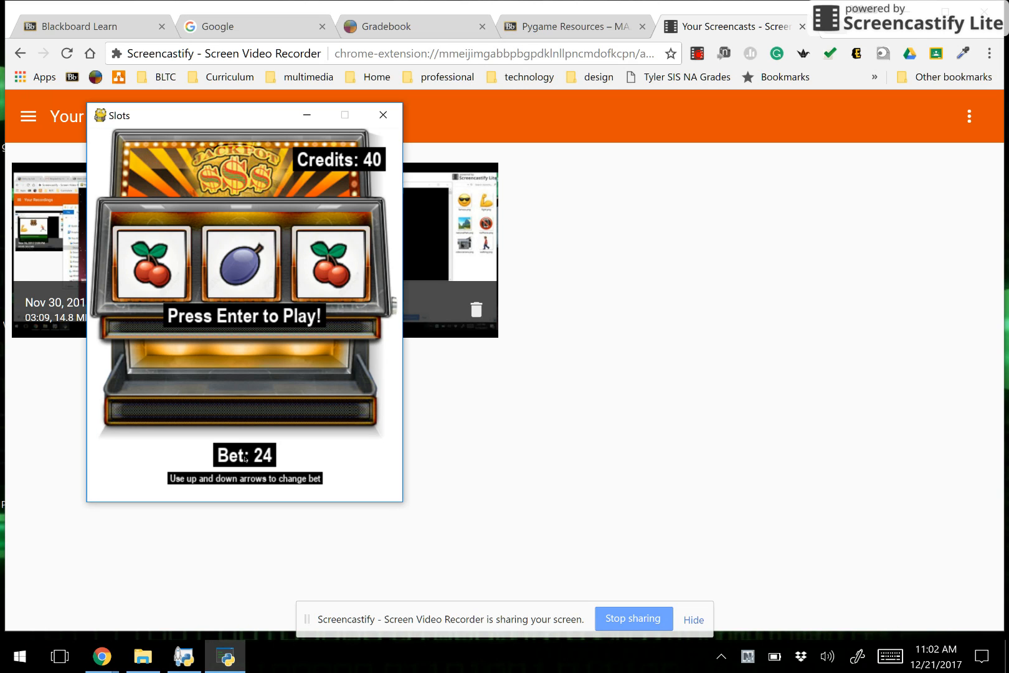
key("enter")
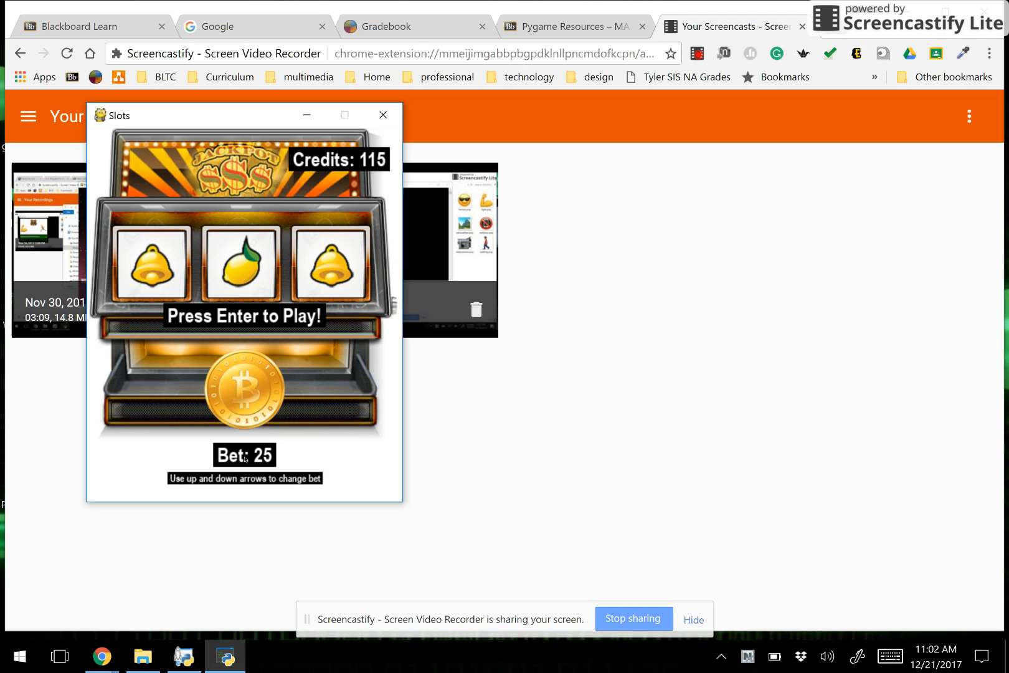
key("up")
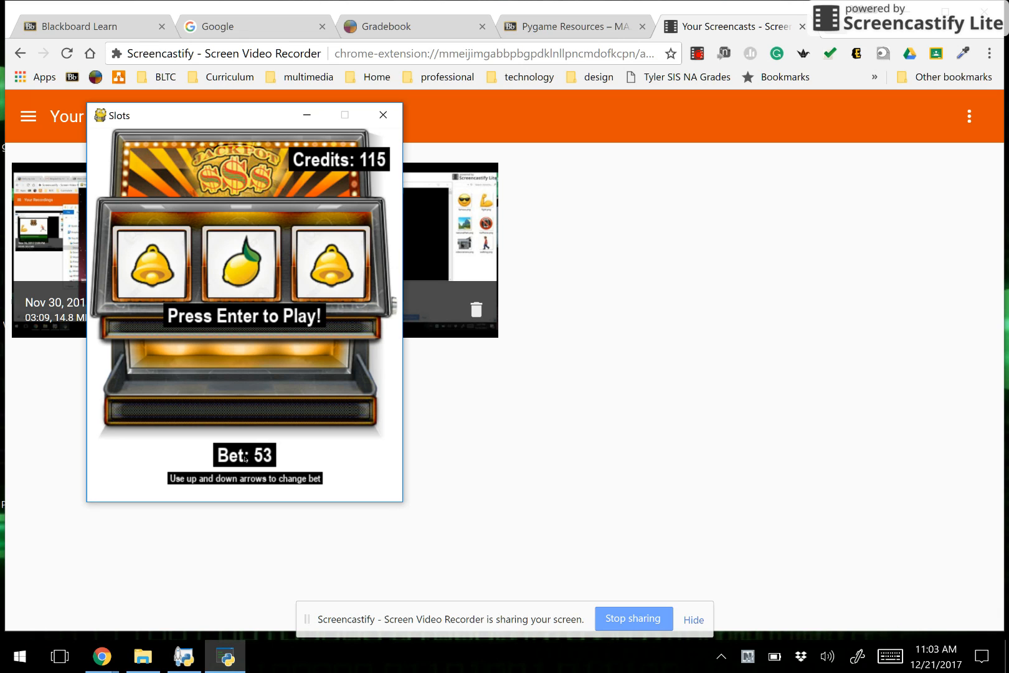
key("up")
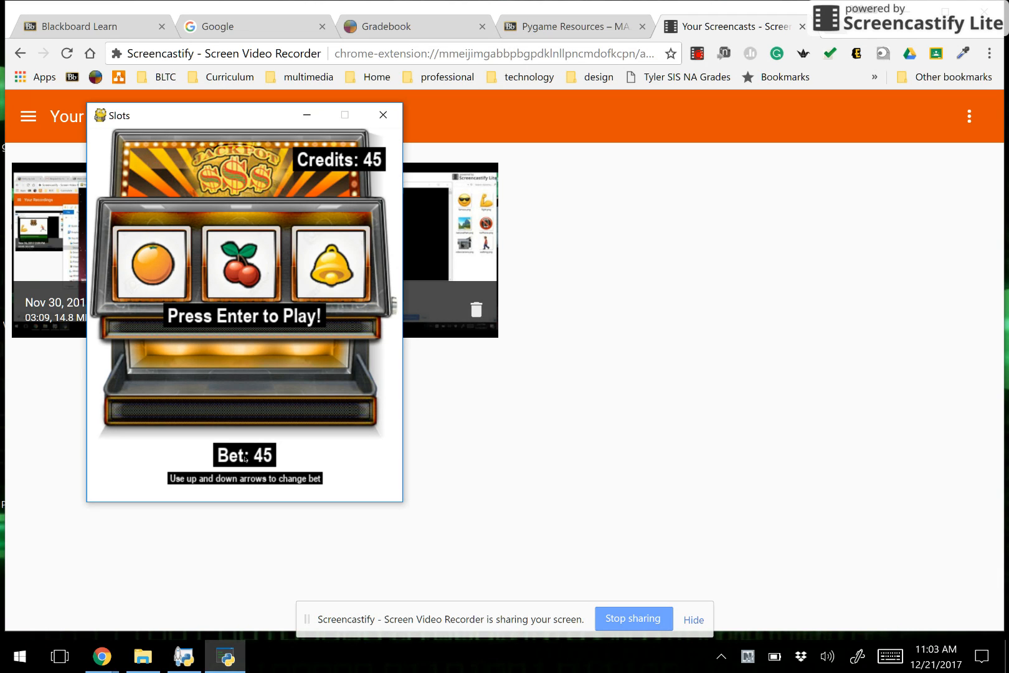
mouse_move(276, 283)
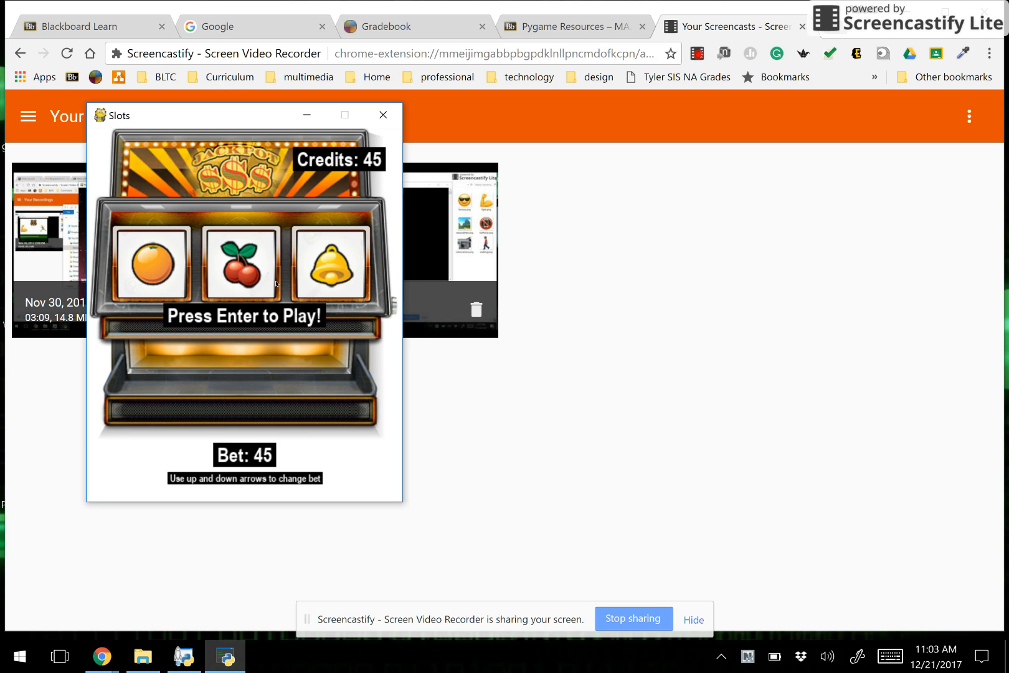
key("enter")
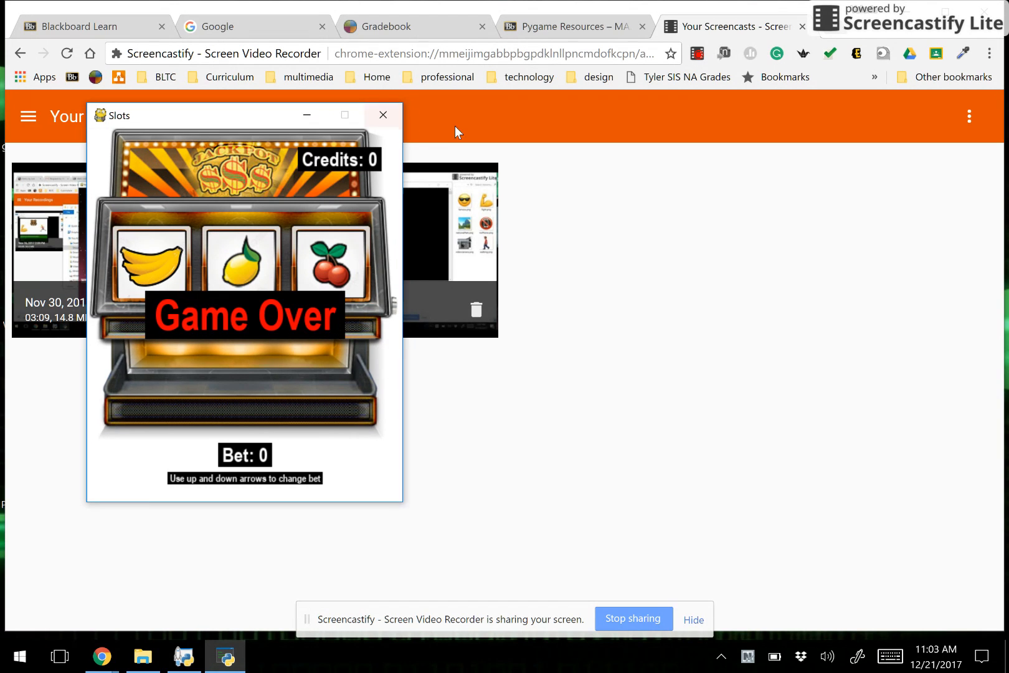
mouse_move(596, 188)
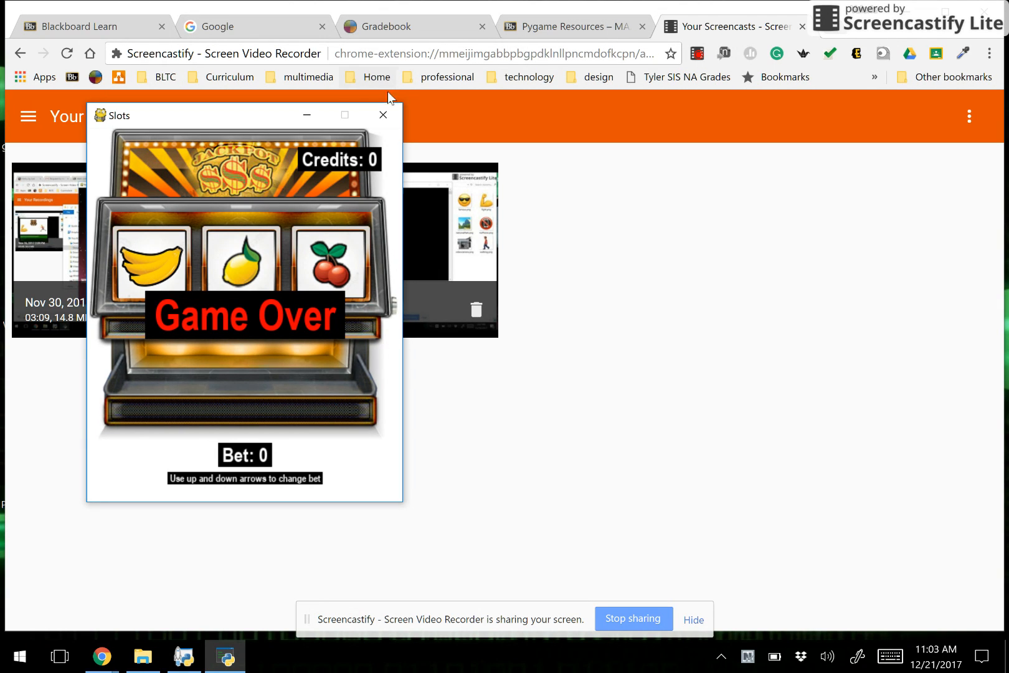
mouse_move(383, 115)
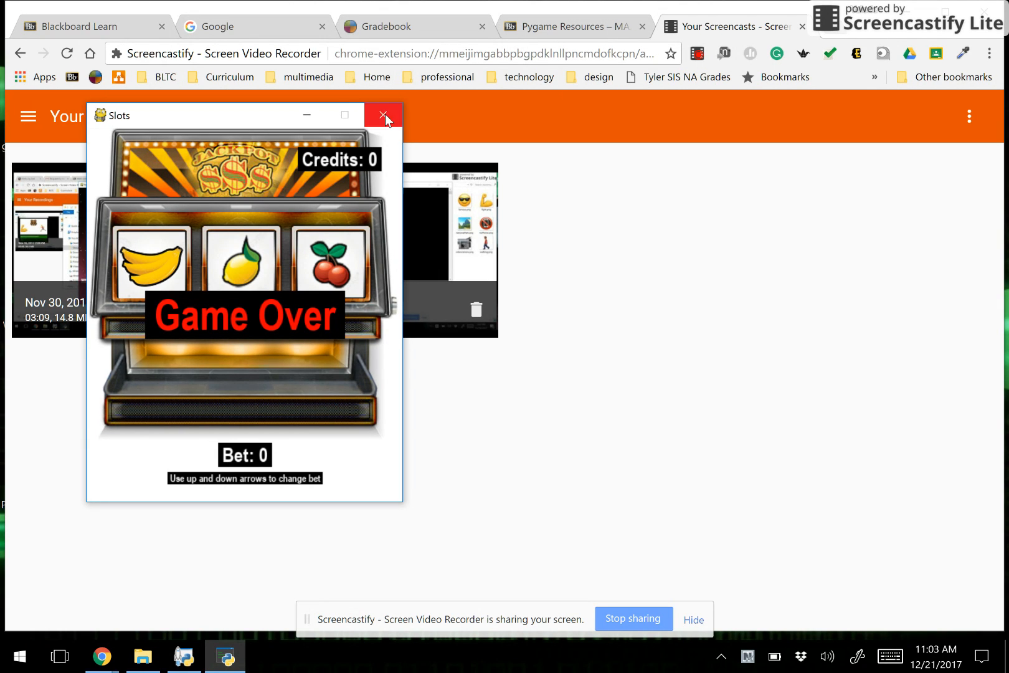
Step: Close the finished Slots game and launch slots.py from the slots folder
left_click(383, 115)
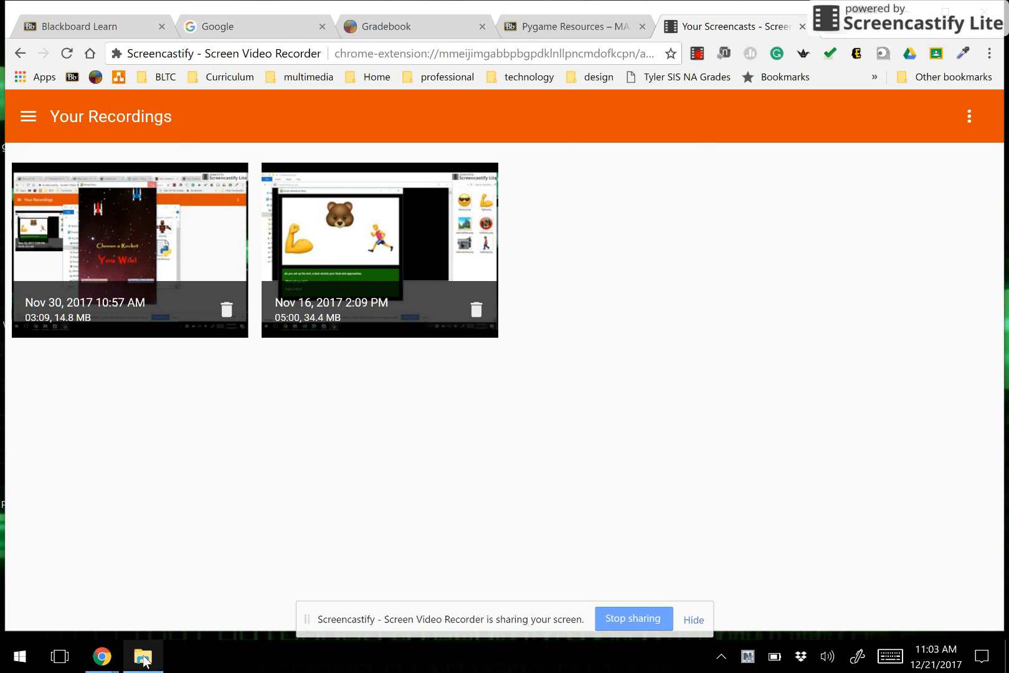
left_click(142, 658)
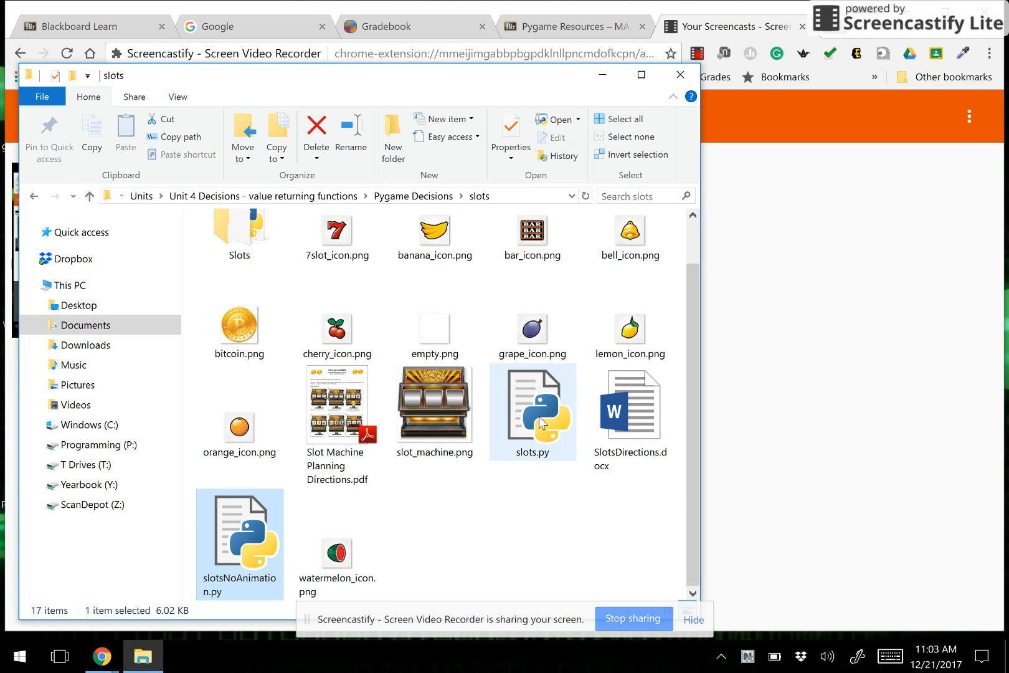
double_click(531, 412)
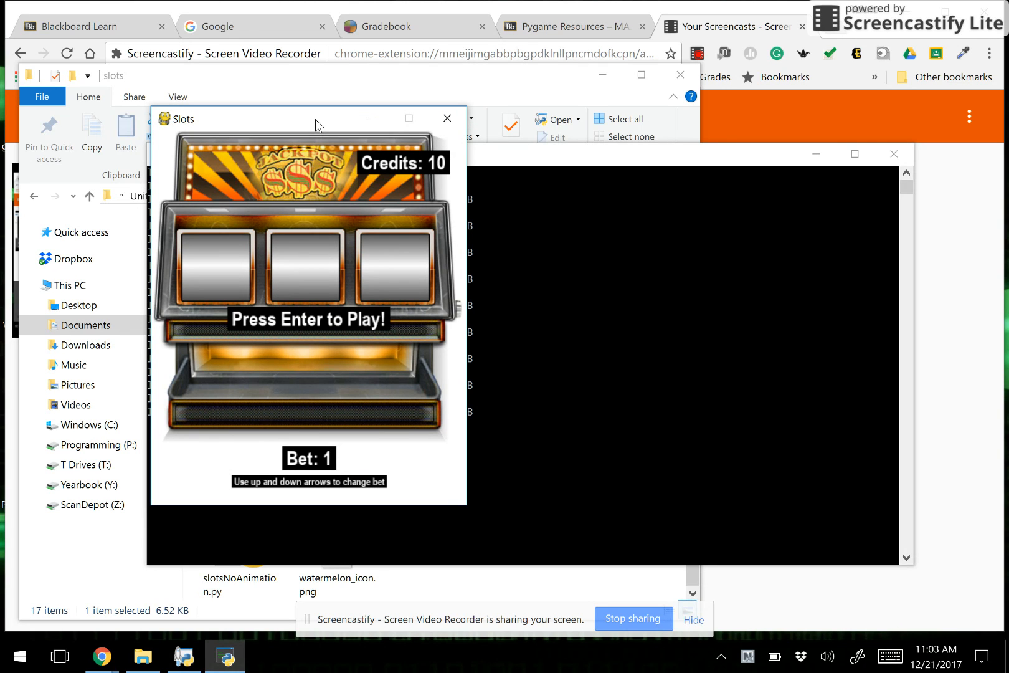
Step: Spin the animated reels, lower the bet to 2, then raise it again
key("up")
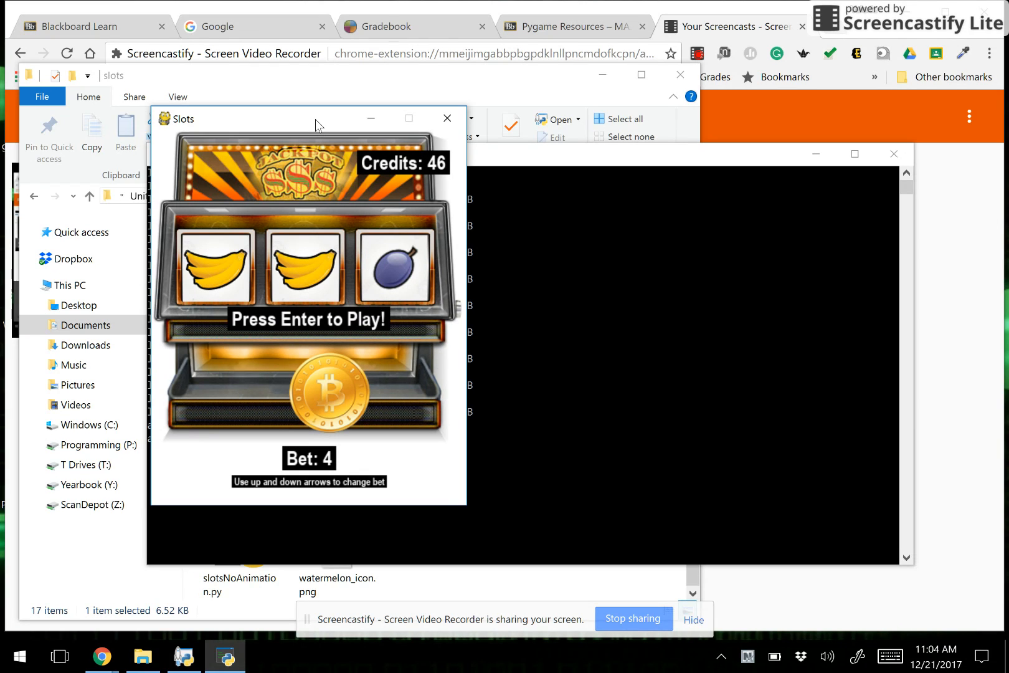
key("down")
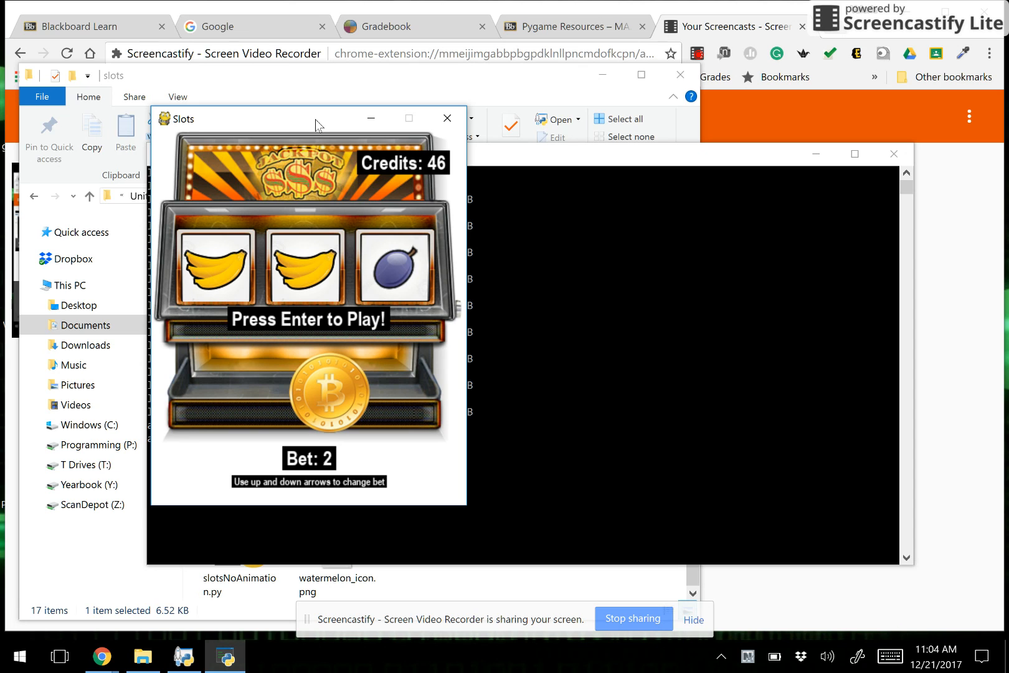
key("up")
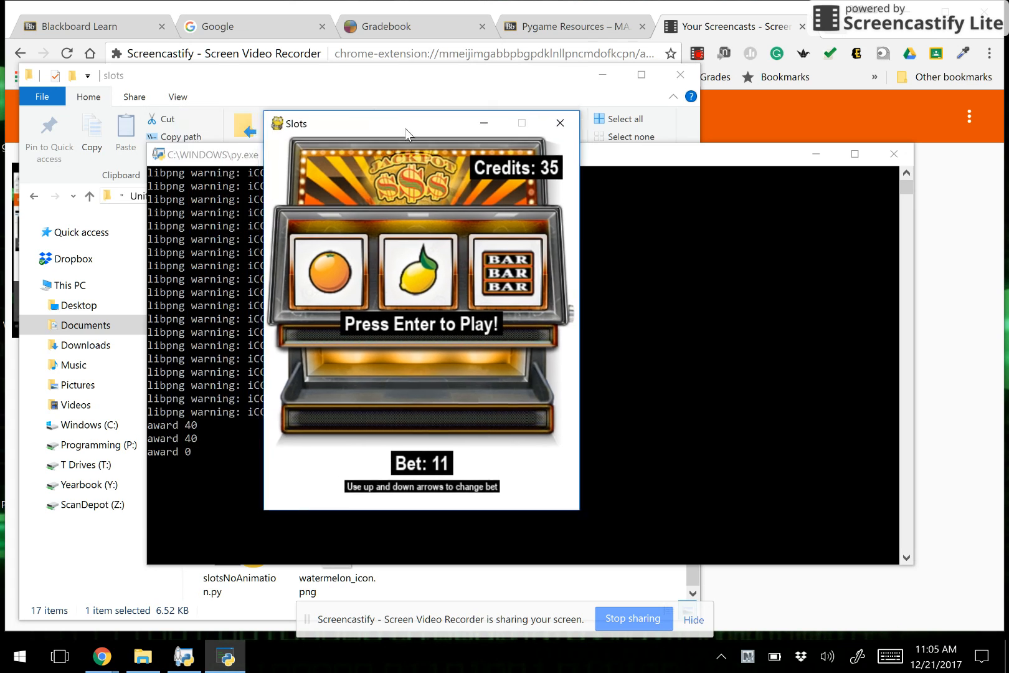
Step: Drag the Slots window leftward over the folder listing
left_click_drag(408, 123, 306, 132)
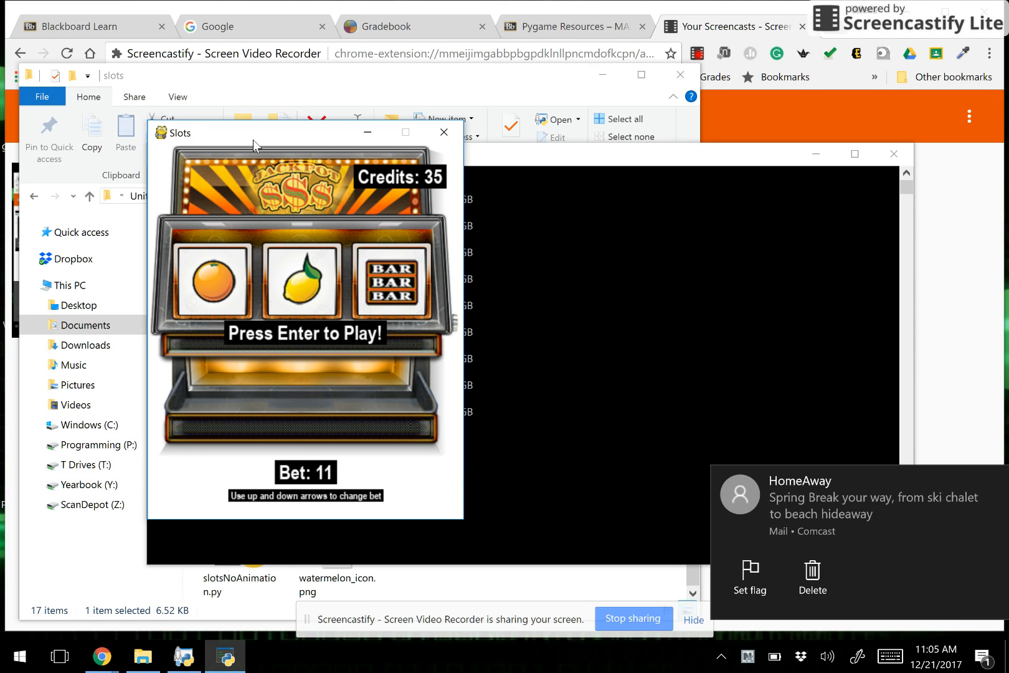
mouse_move(473, 146)
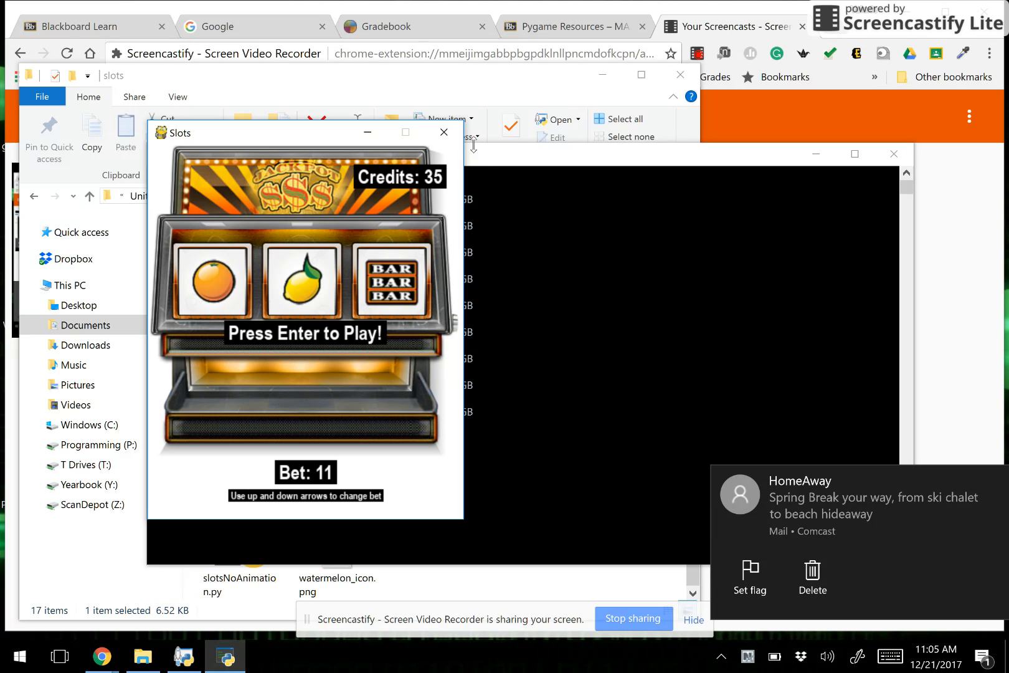